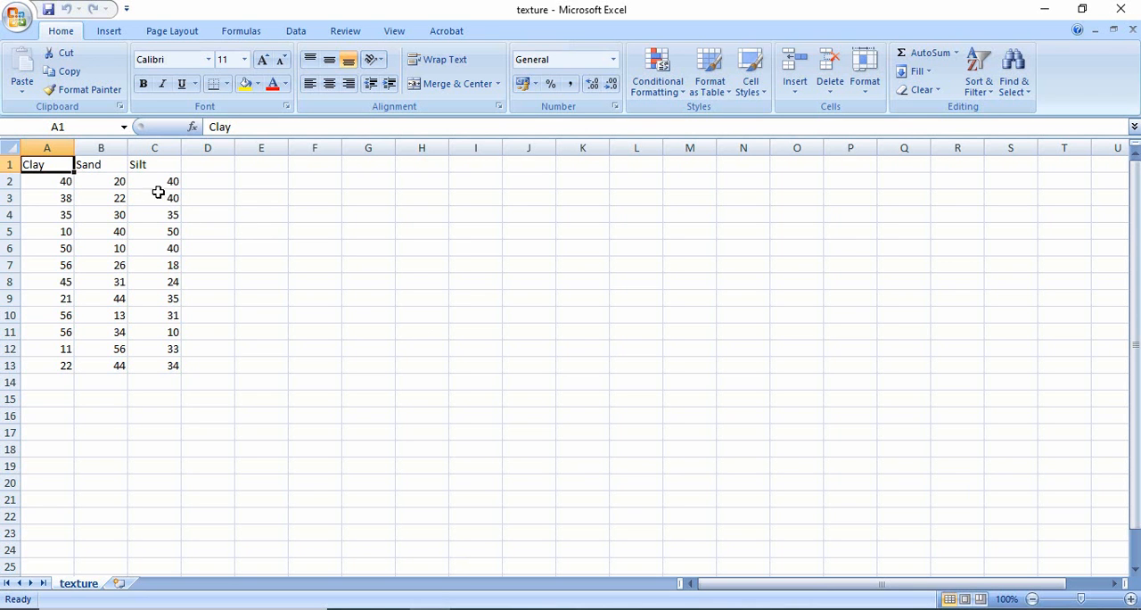
mouse_move(201, 168)
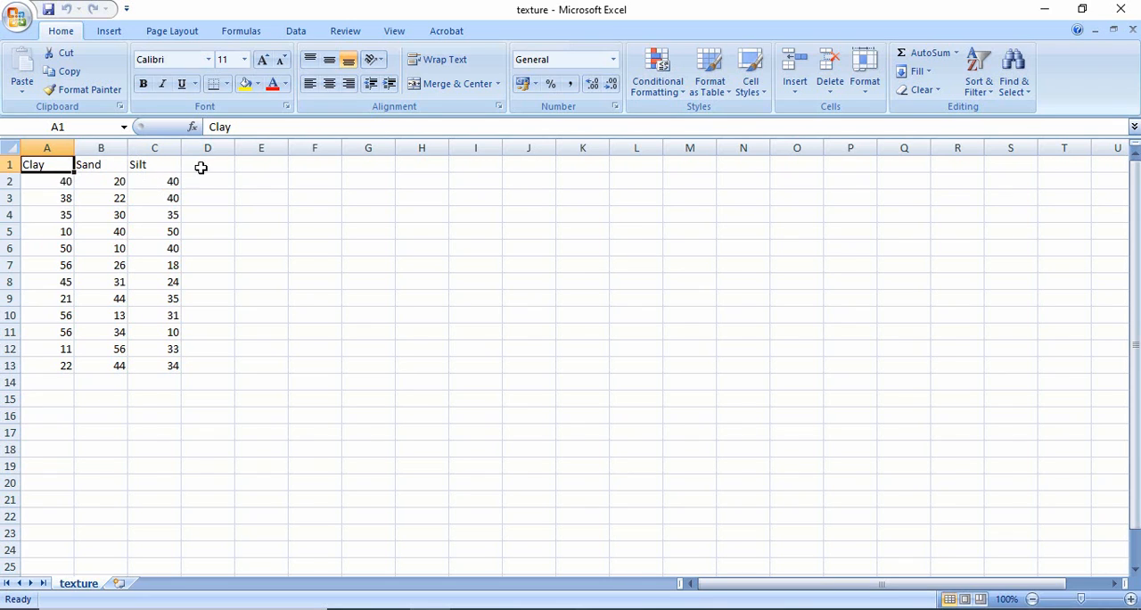
Review the Clay, Sand and Silt columns in Excel, then switch to SAGA GIS.
left_click(207, 164)
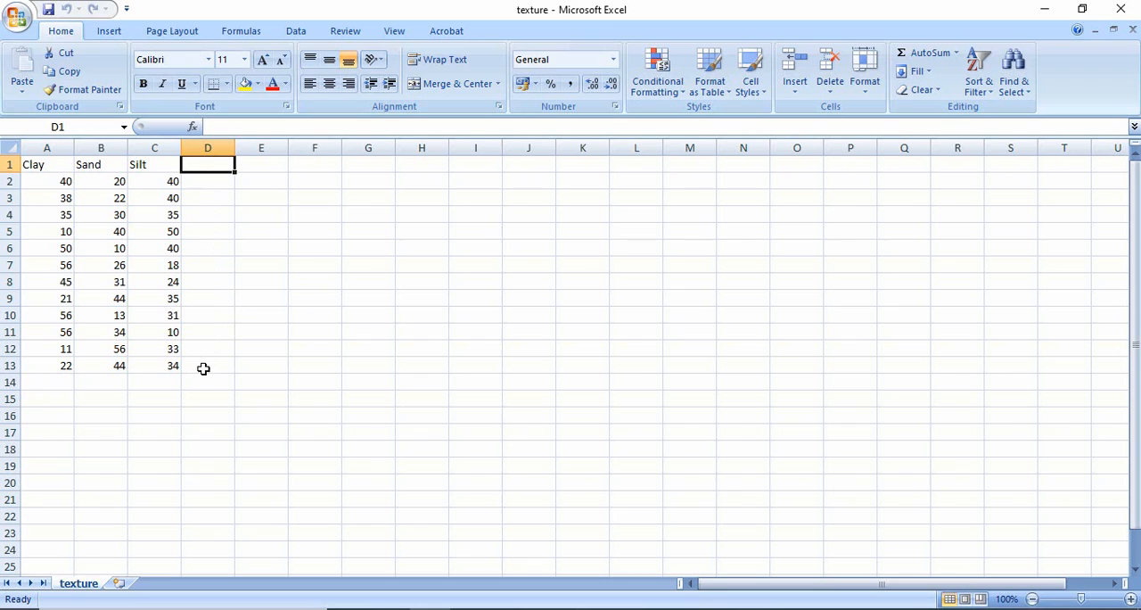
mouse_move(218, 179)
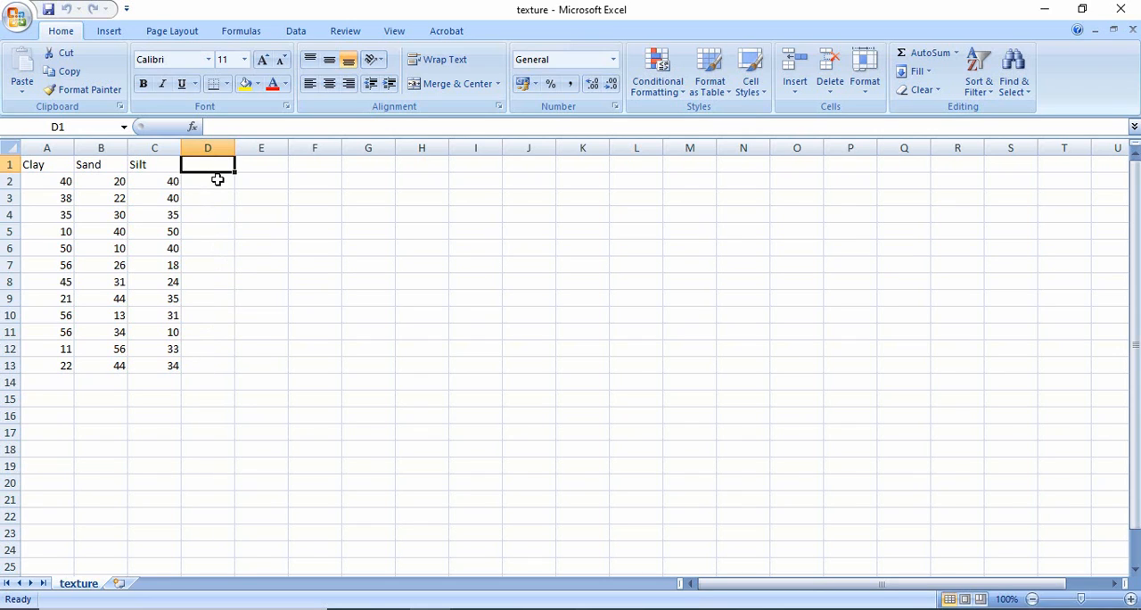
left_click(207, 365)
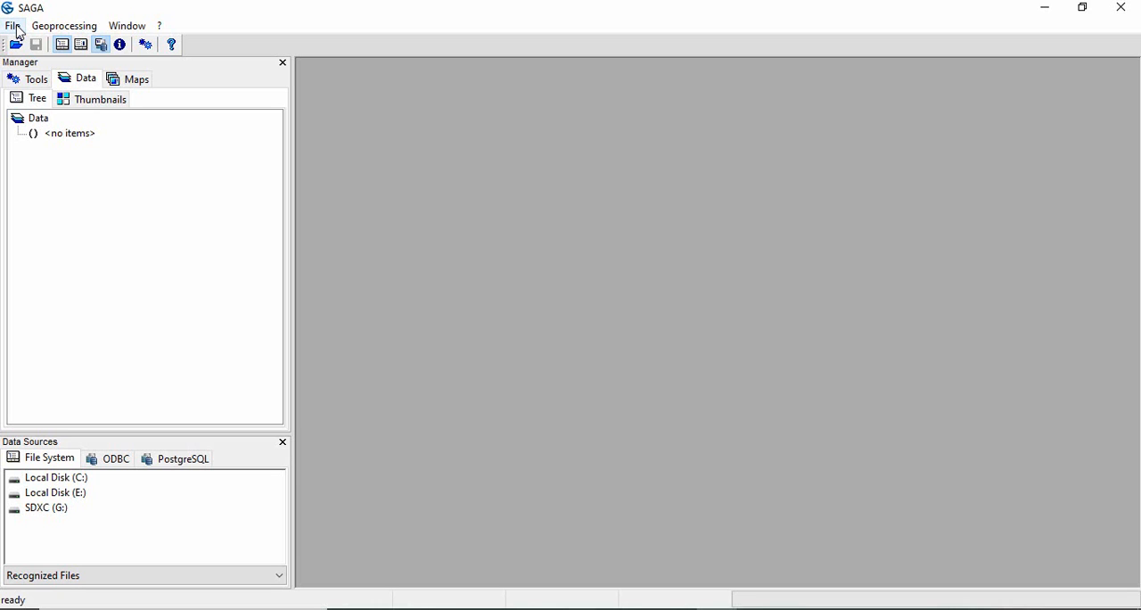
Load texture.csv from disk through the Load Table dialog.
left_click(13, 25)
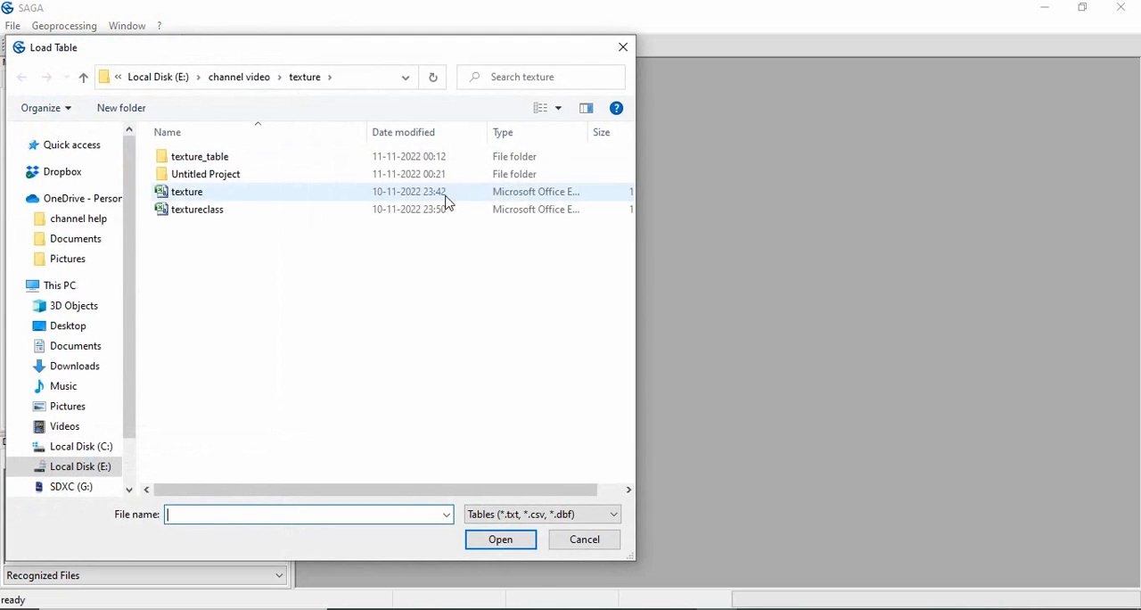
mouse_move(187, 192)
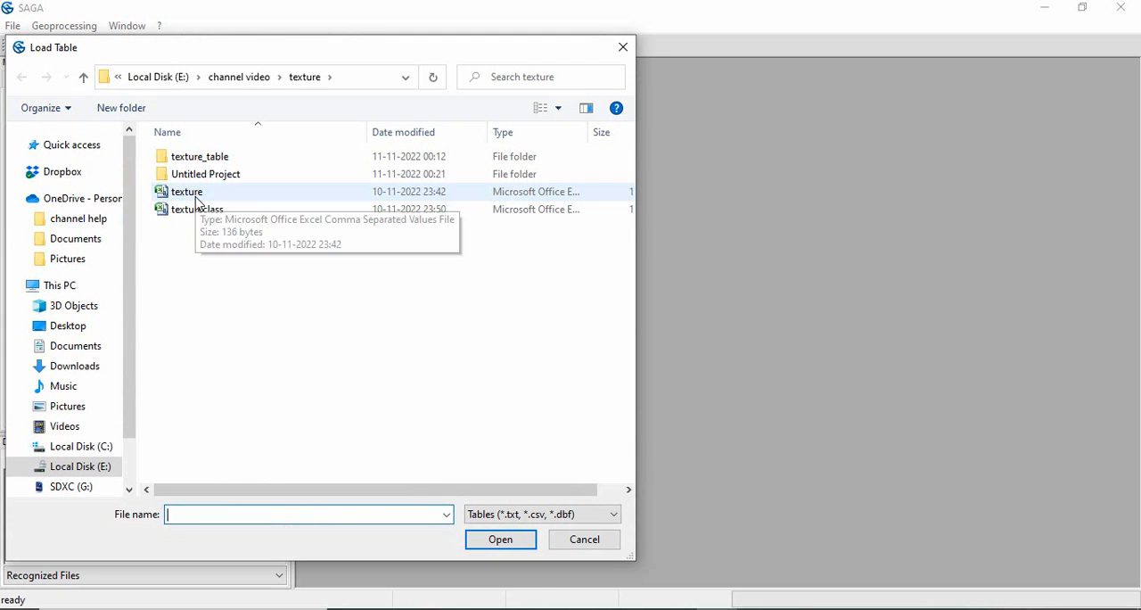
left_click(187, 191)
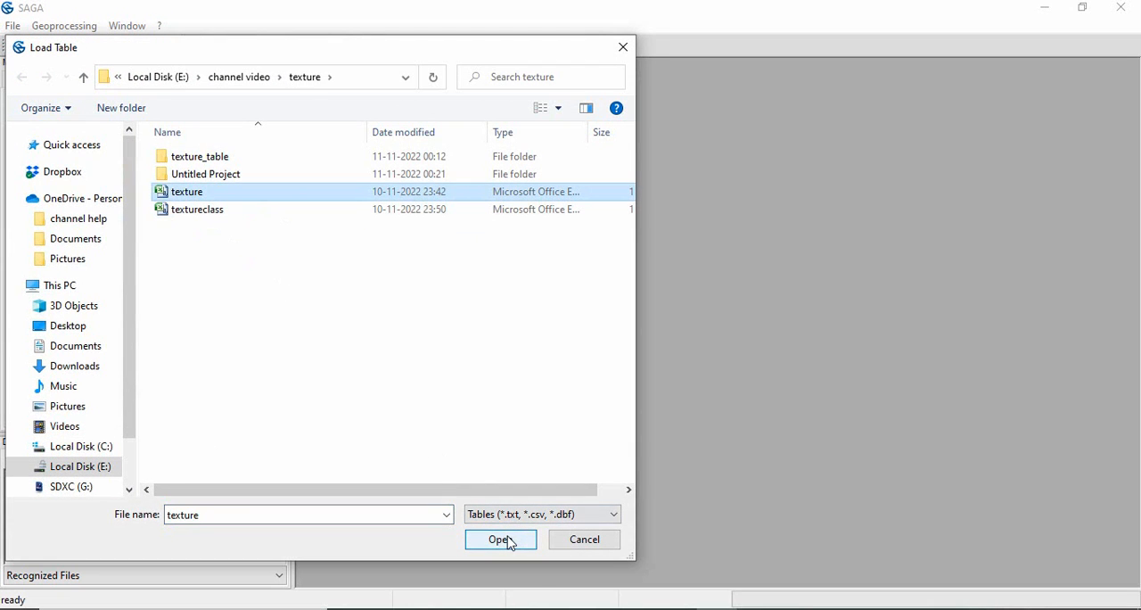
left_click(500, 539)
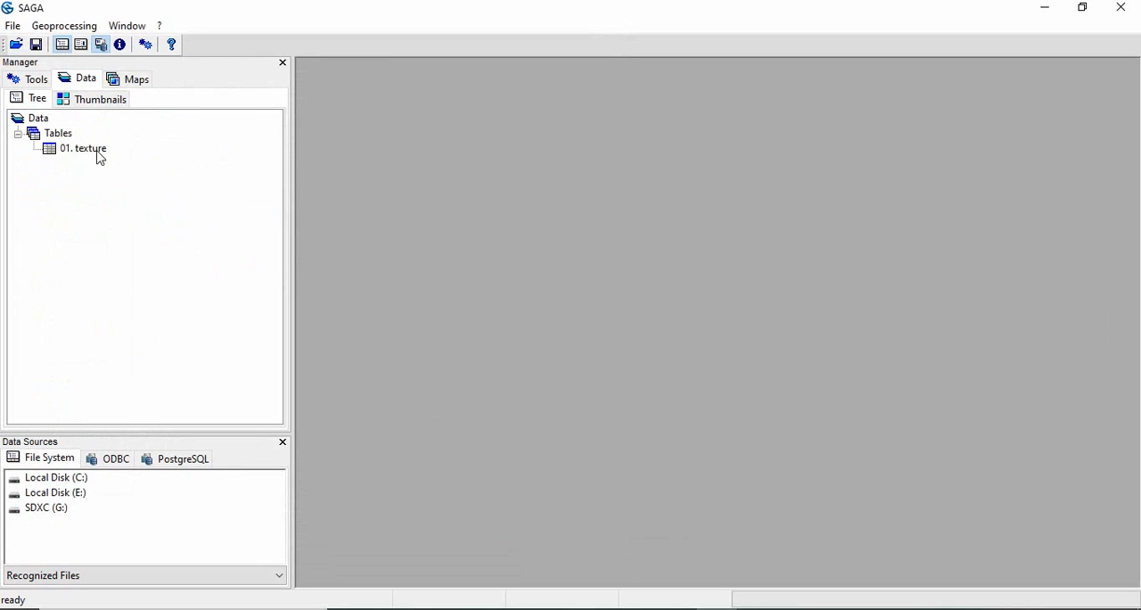
Open '01. texture' in its own table window to view the 12 rows.
double_click(83, 148)
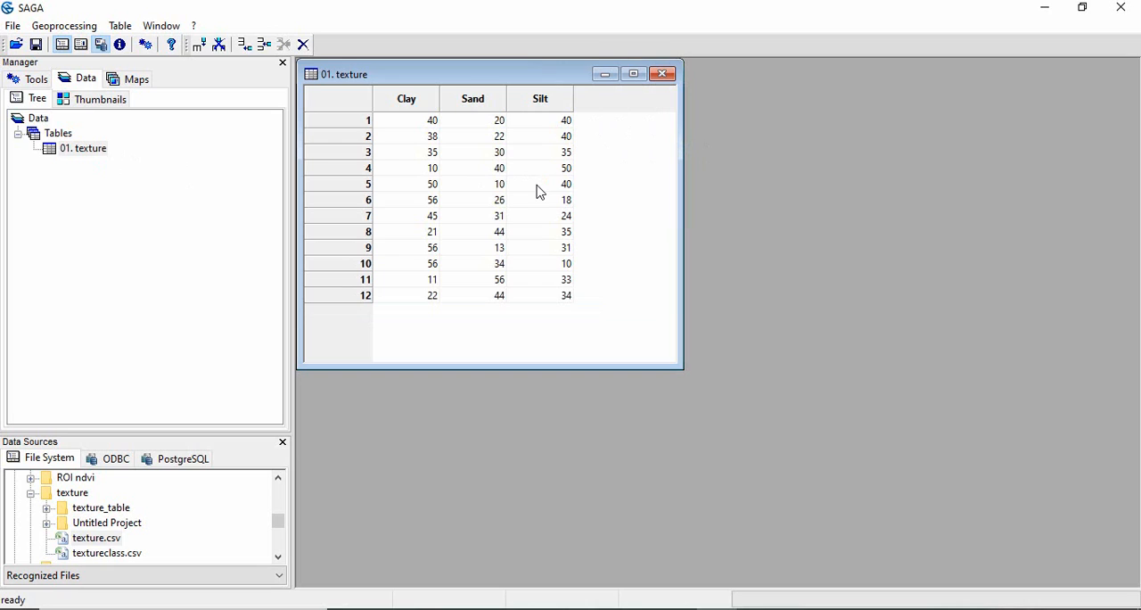
mouse_move(597, 119)
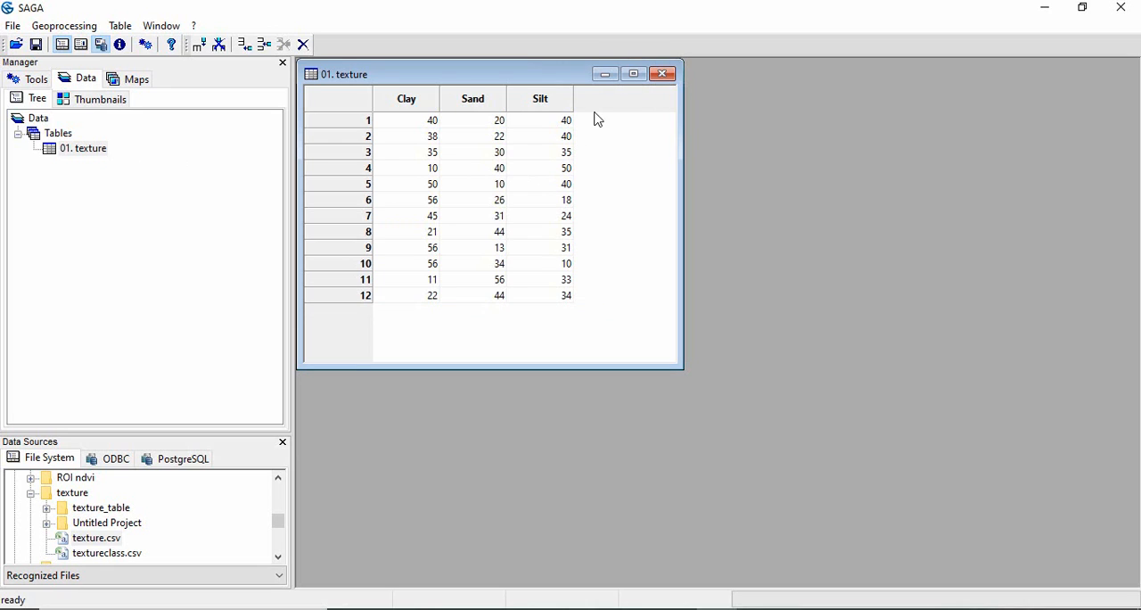
mouse_move(657, 109)
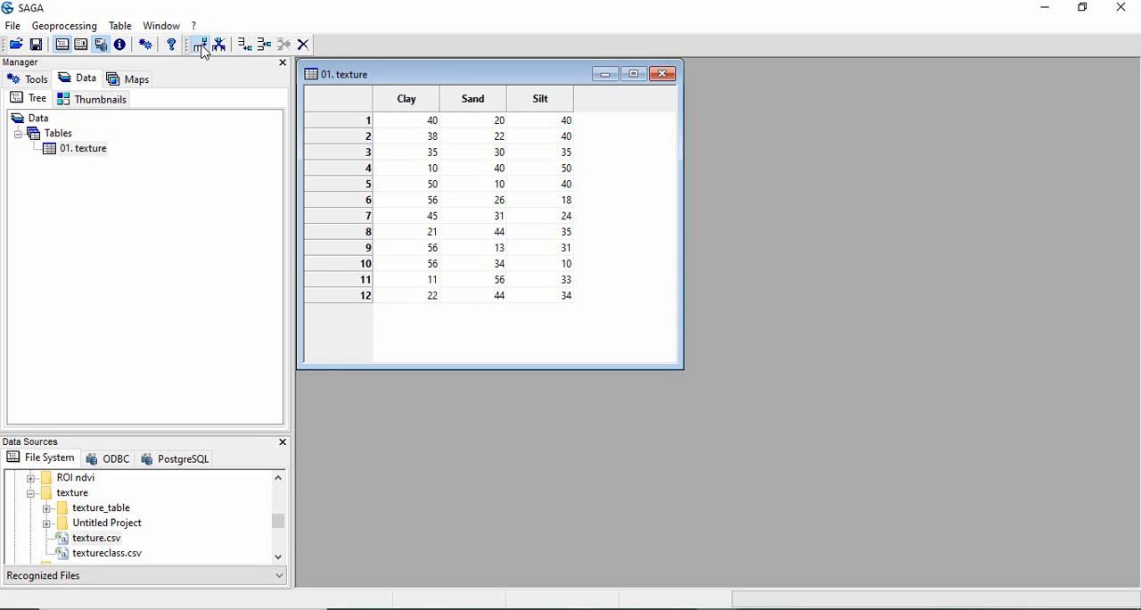
Create a string field named 'texture' positioned after the Silt column.
left_click(200, 43)
type("texture")
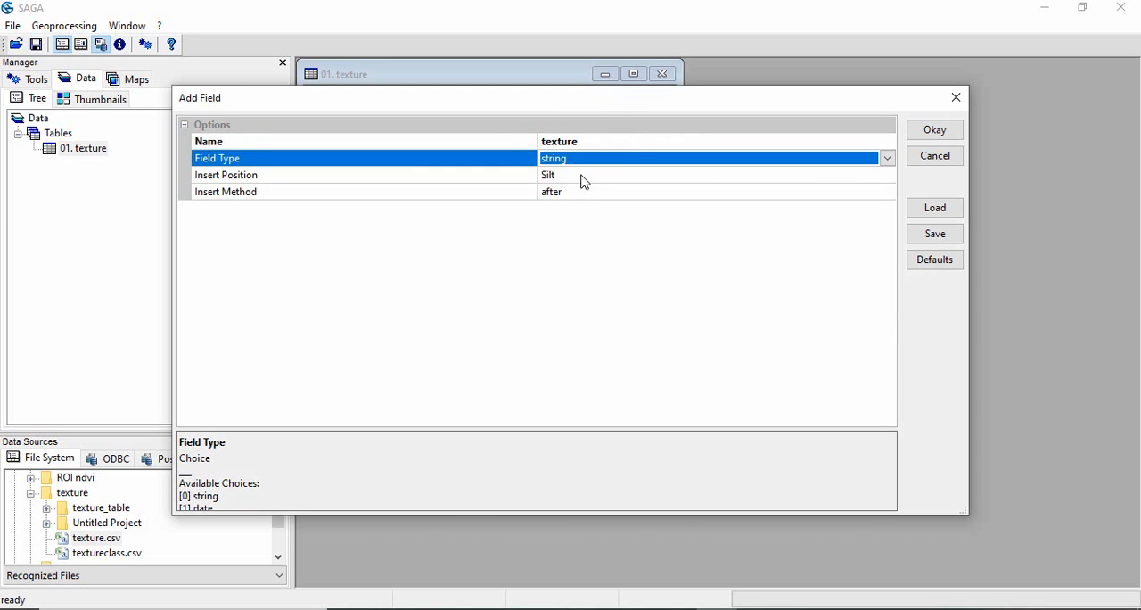
left_click(934, 130)
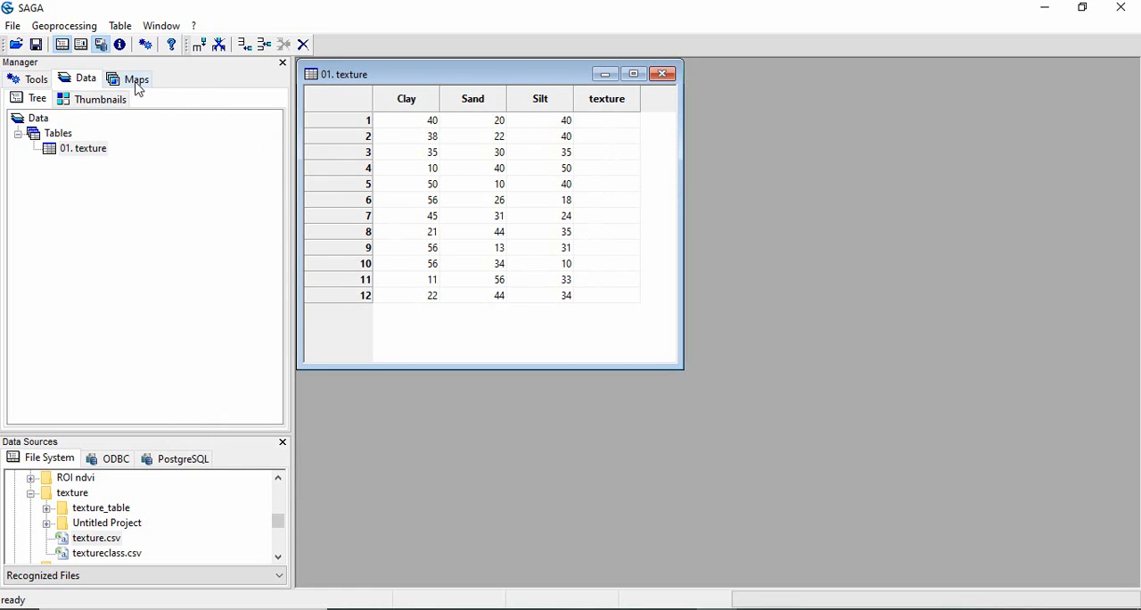
Browse Geoprocessing > Grid > Analysis > Soil Analysis to Soil Texture Classification for Tables.
left_click(63, 25)
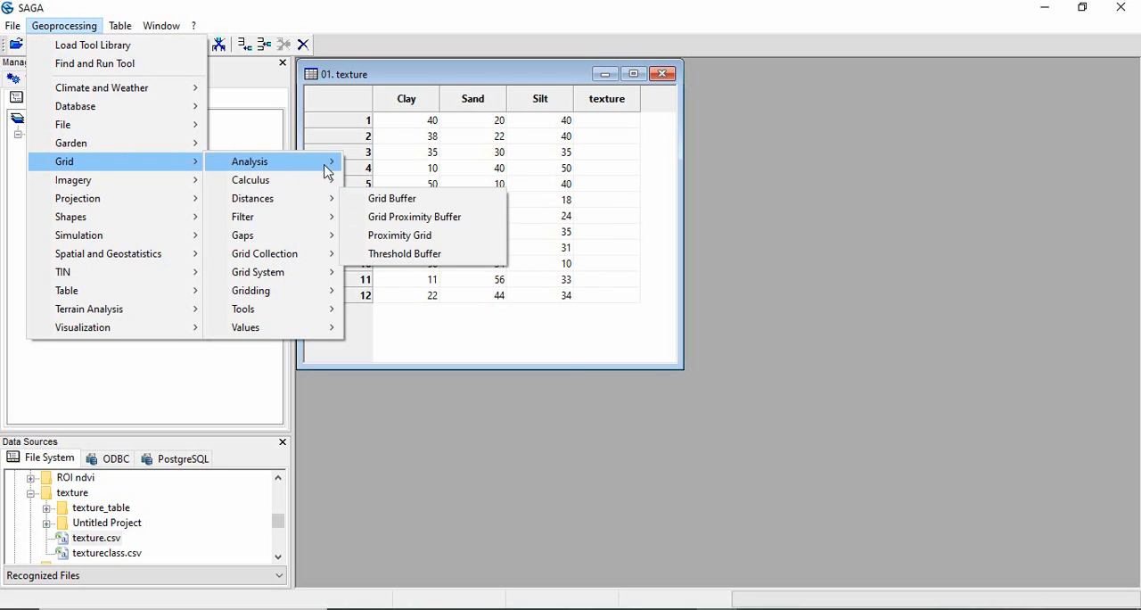
mouse_move(395, 234)
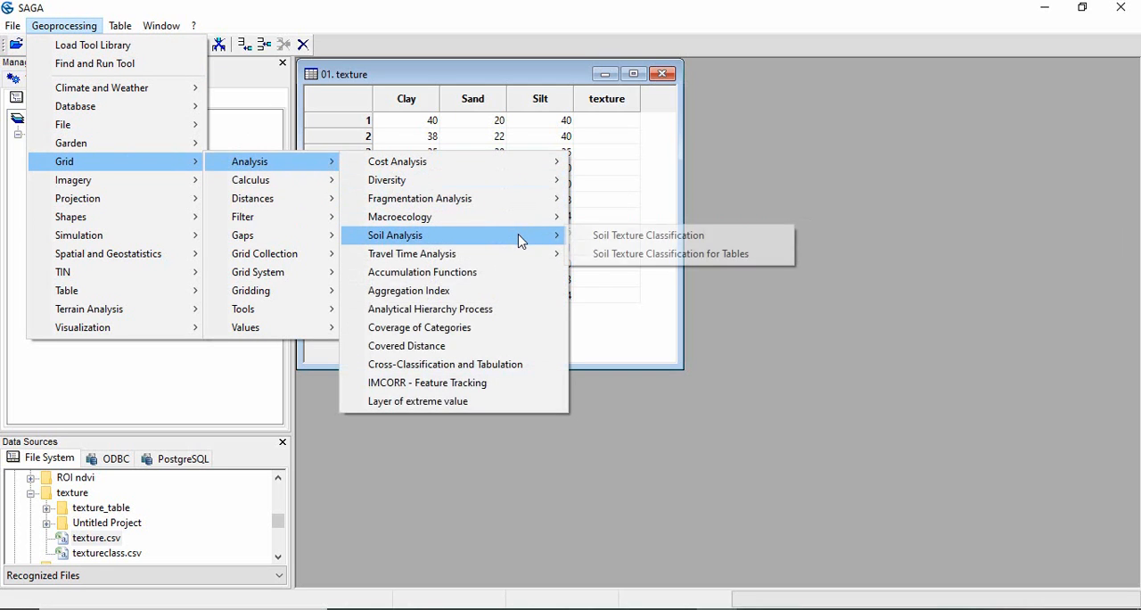
mouse_move(670, 254)
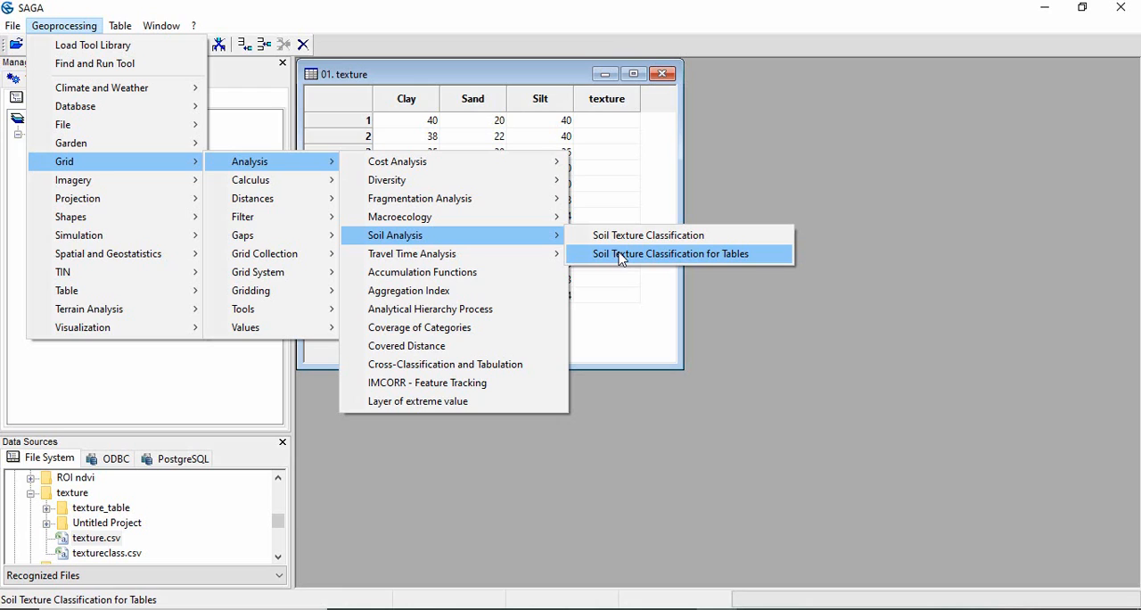
mouse_move(605, 261)
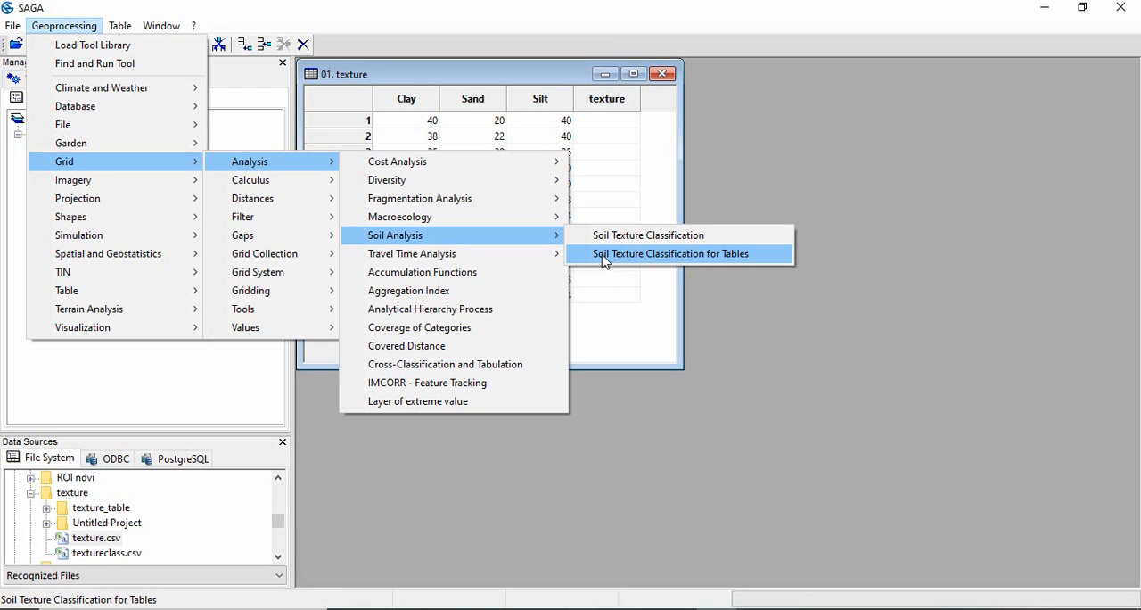
mouse_move(648, 235)
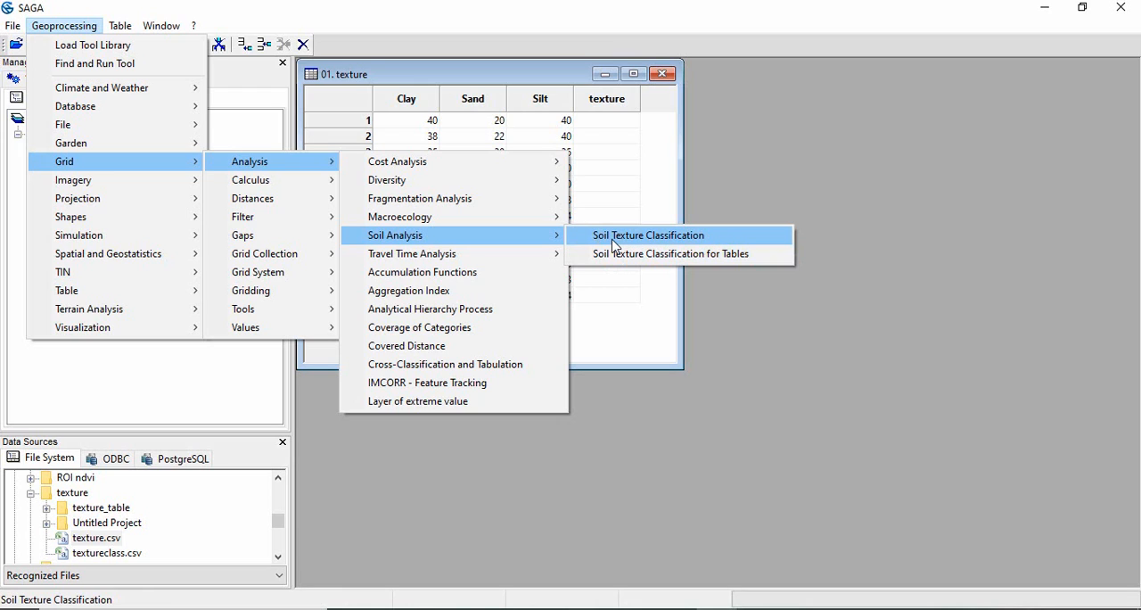
mouse_move(725, 241)
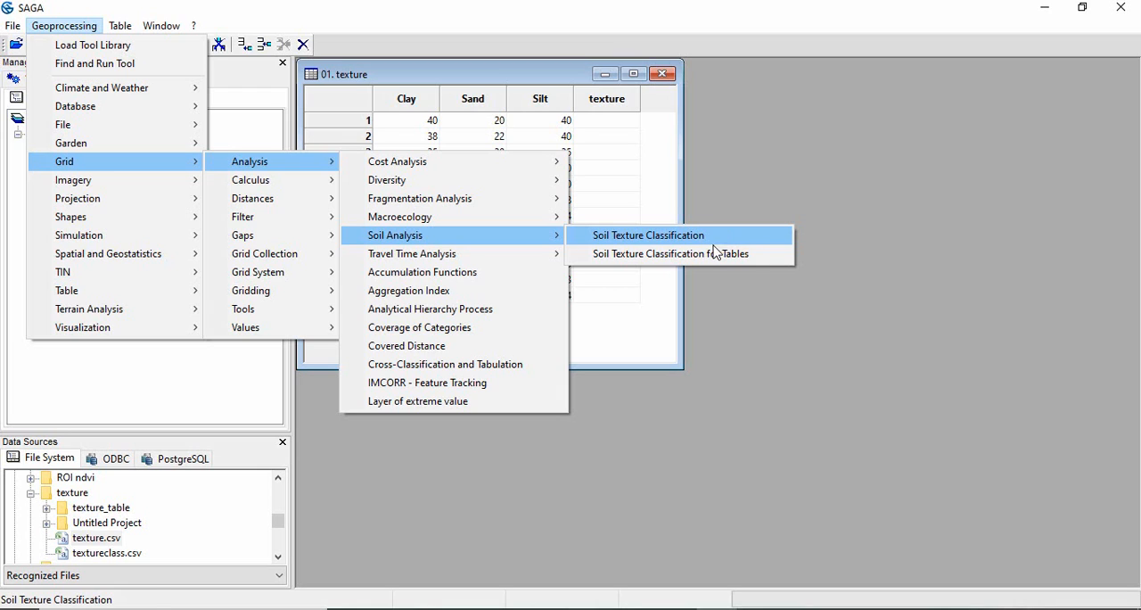
mouse_move(671, 254)
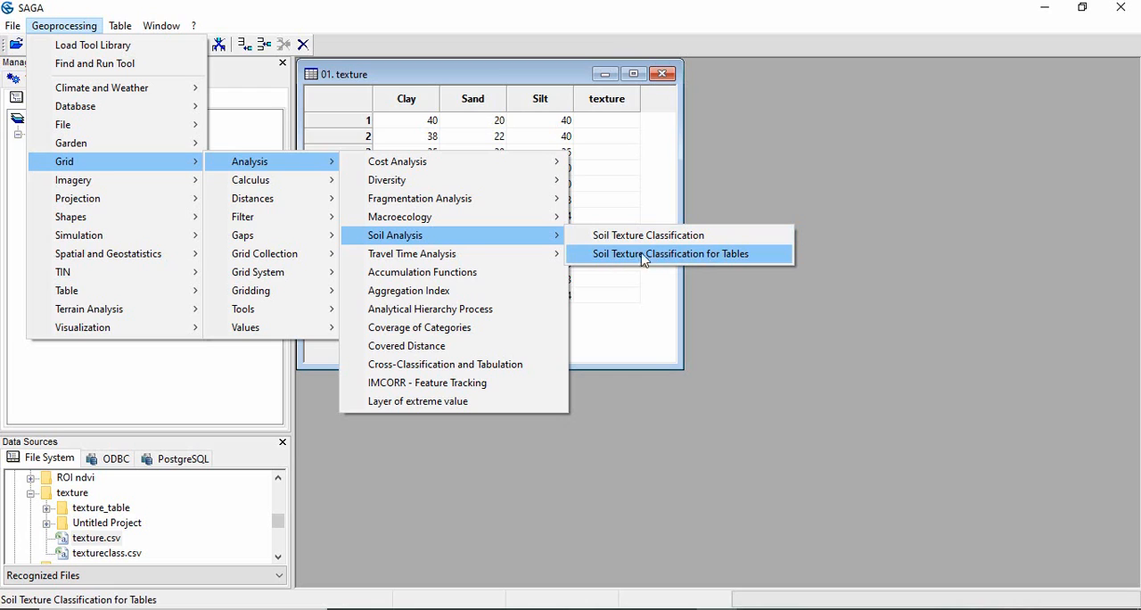
mouse_move(752, 262)
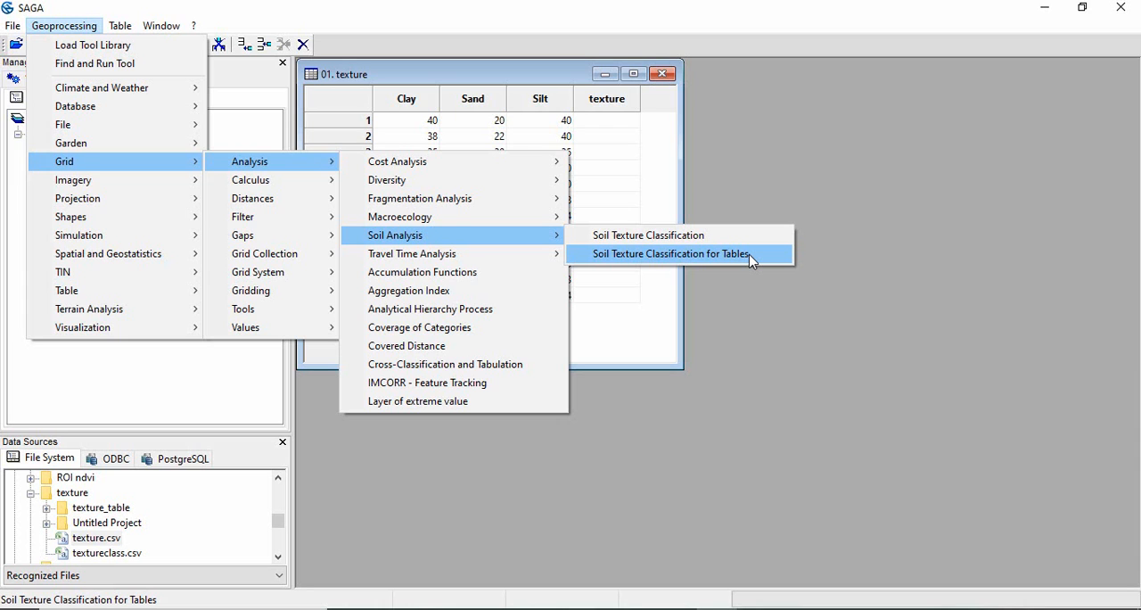
Start Soil Texture Classification for Tables using the texture table and its Sand column.
left_click(670, 253)
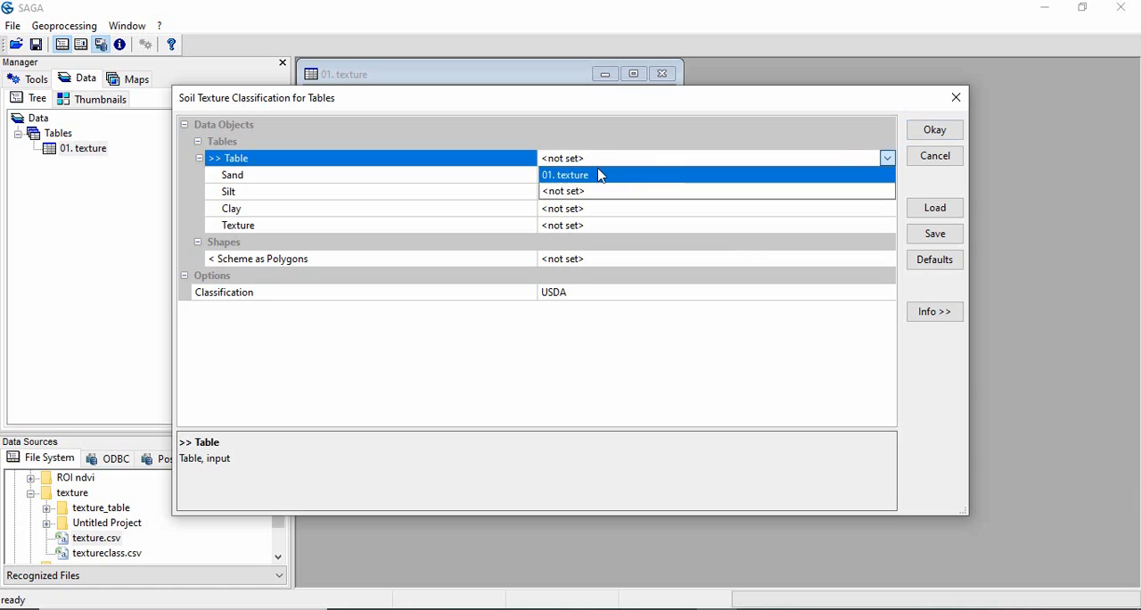
left_click(565, 174)
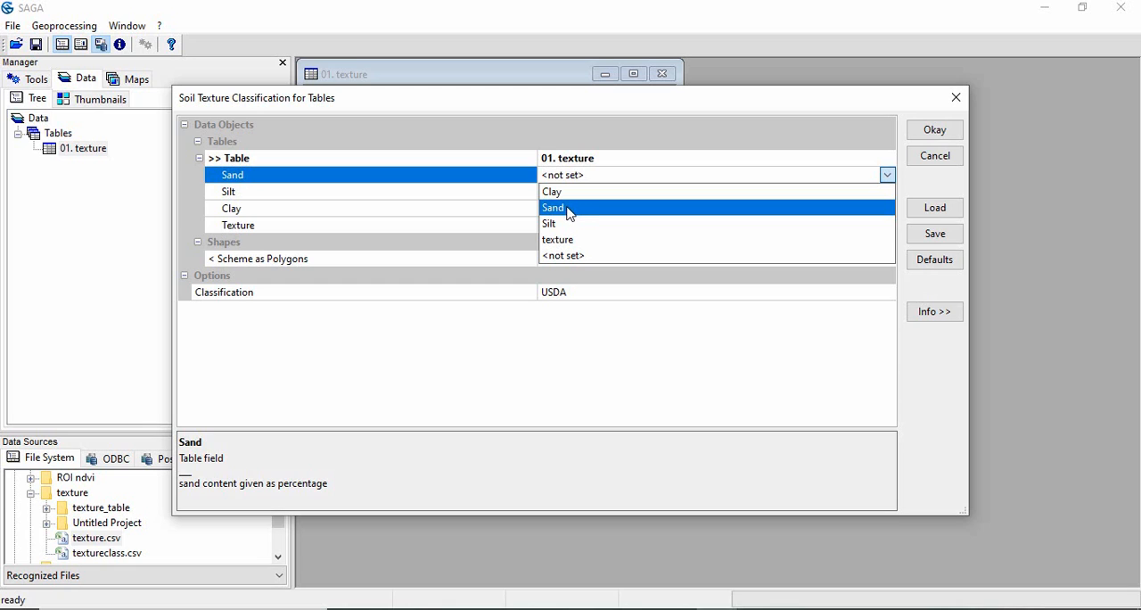
left_click(553, 208)
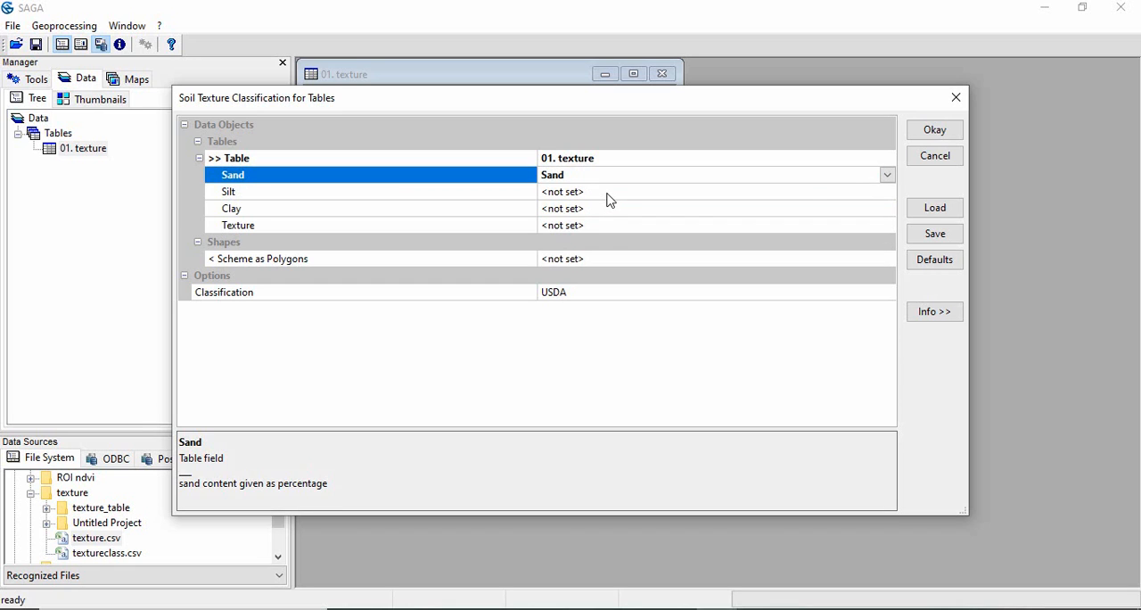
left_click(229, 191)
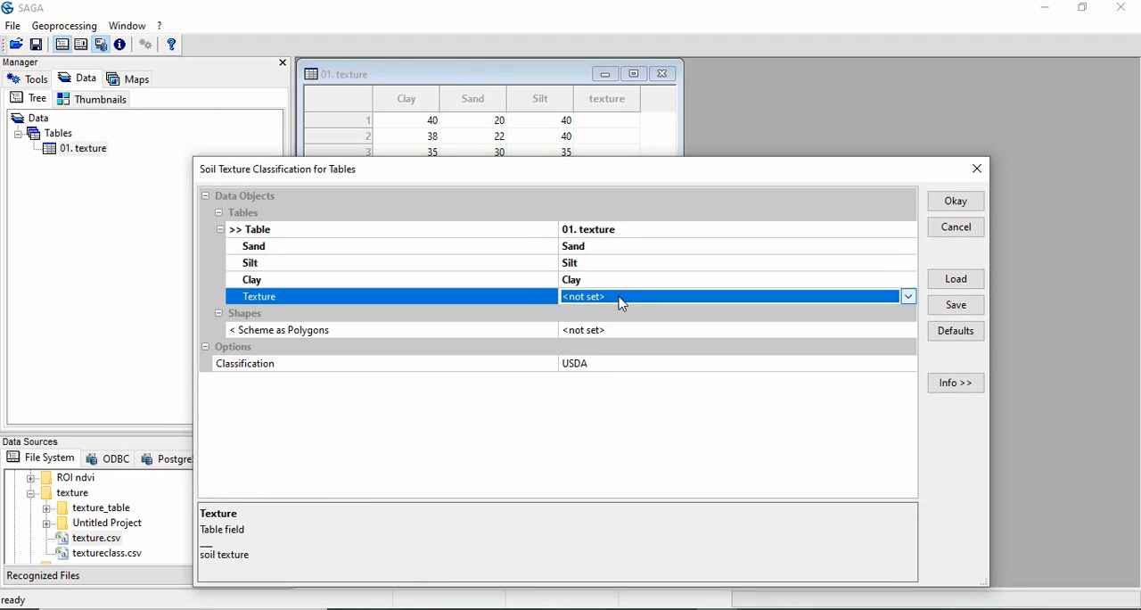
Output USDA classes into the texture column and run the classification.
left_click(908, 296)
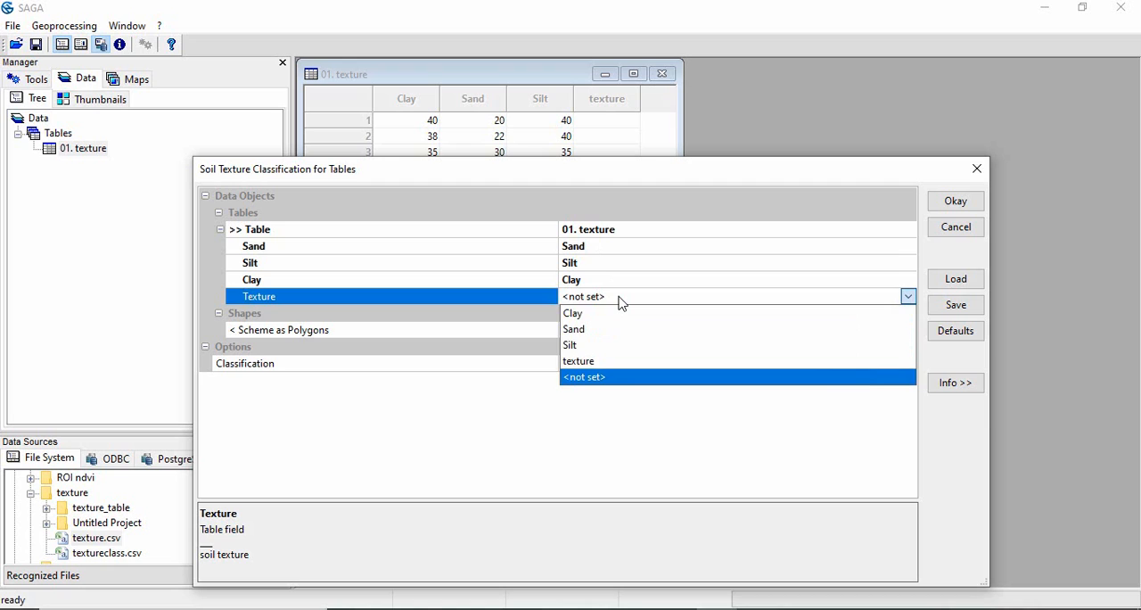
left_click(578, 360)
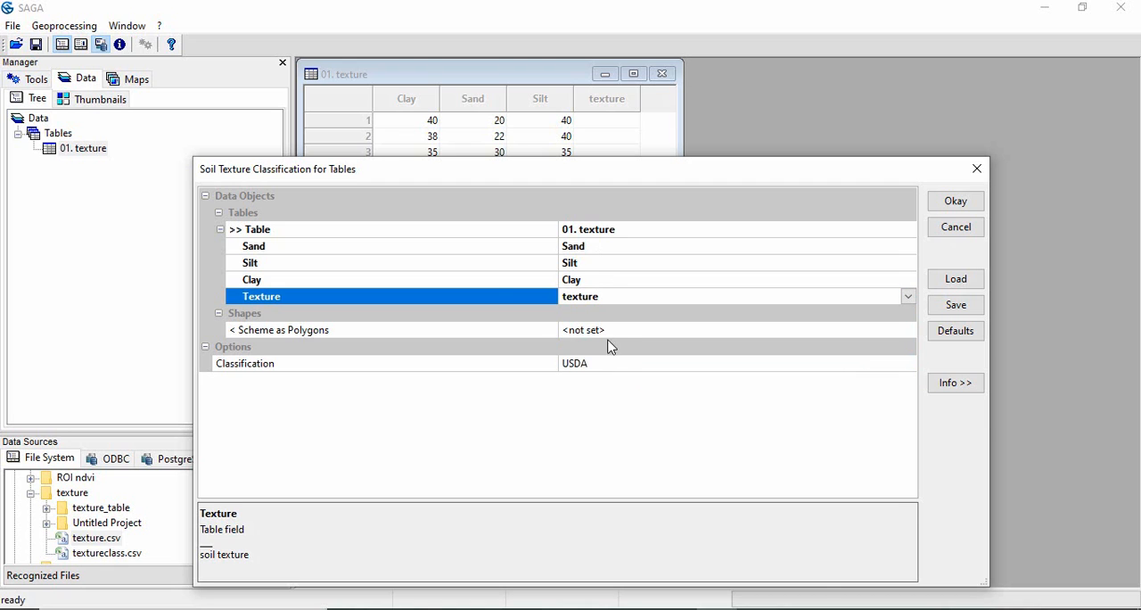
mouse_move(587, 370)
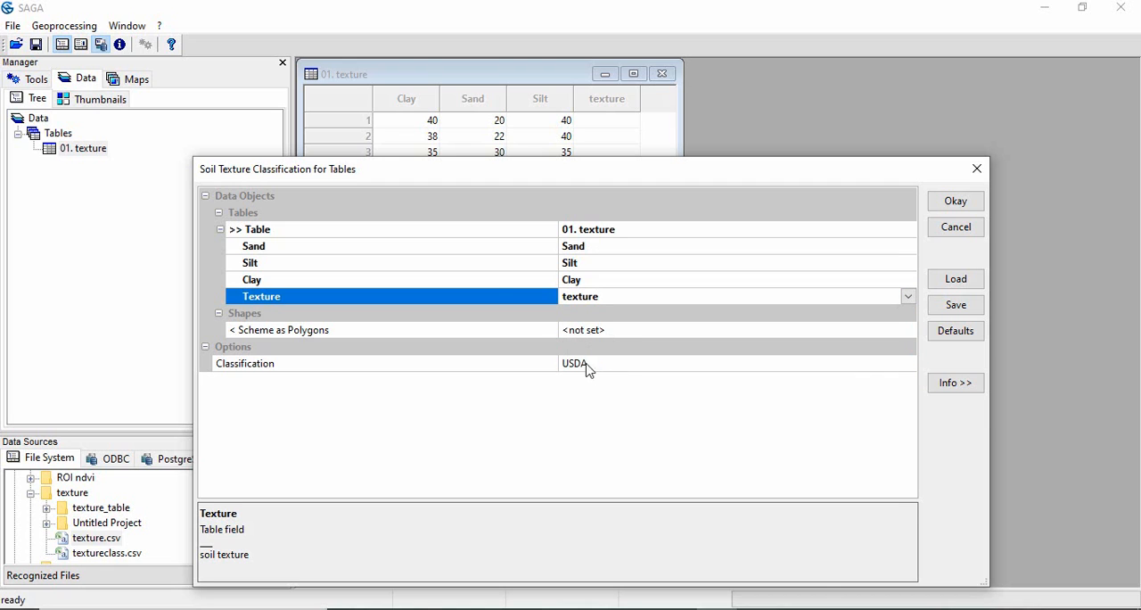
left_click(907, 363)
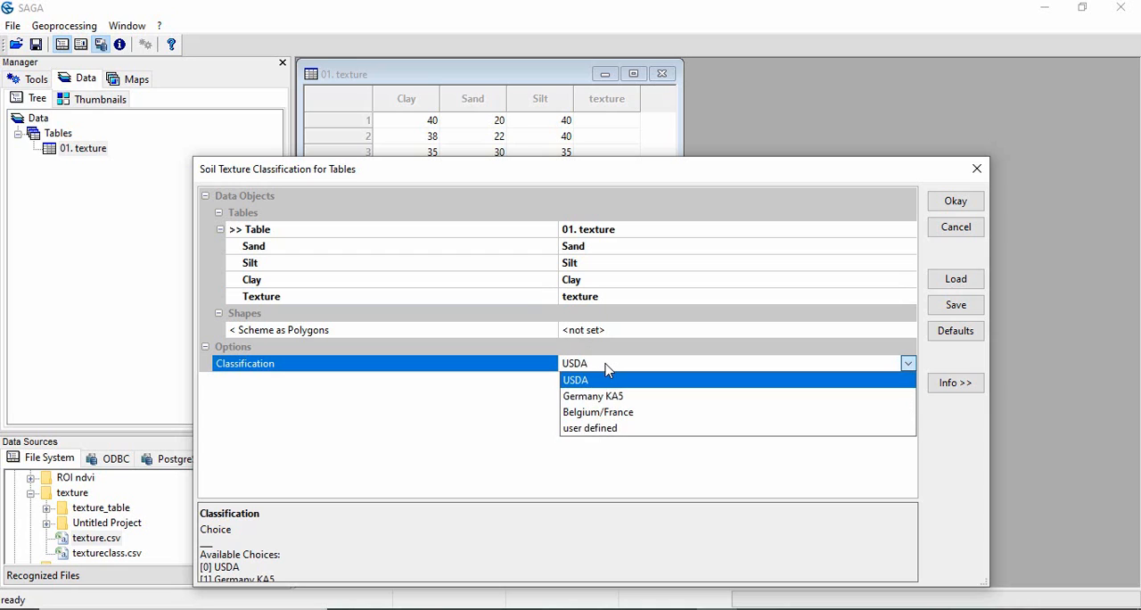
mouse_move(593, 396)
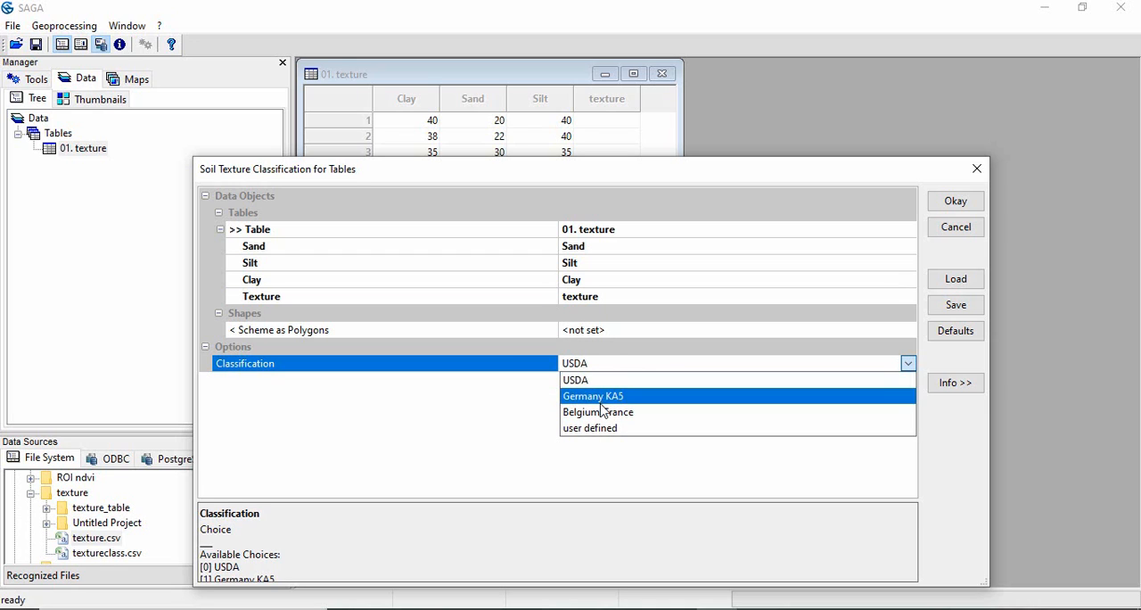
mouse_move(611, 380)
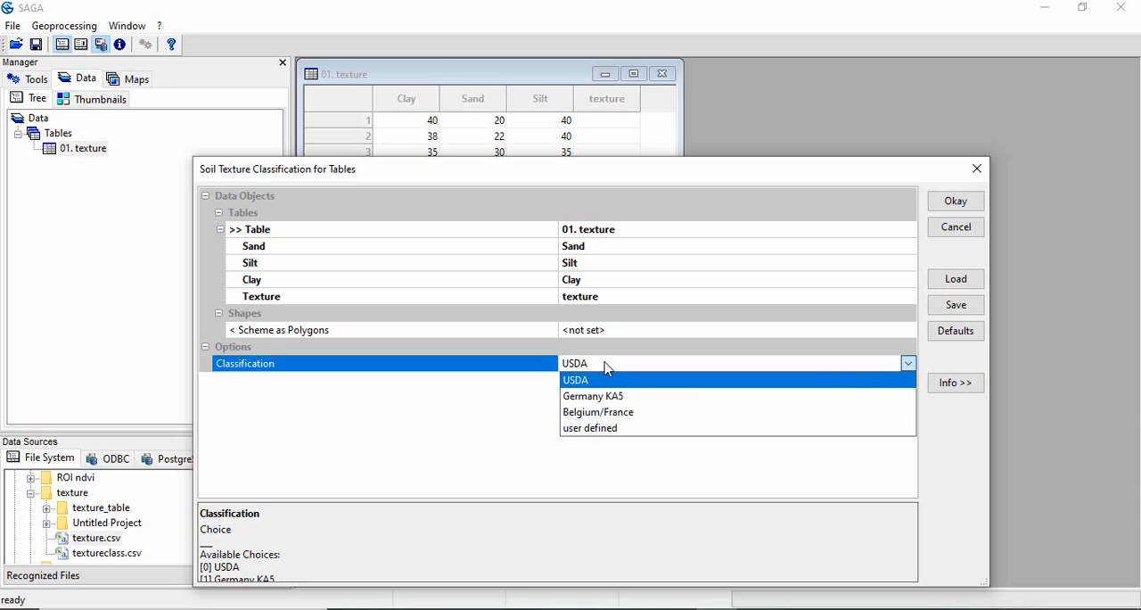
left_click(575, 379)
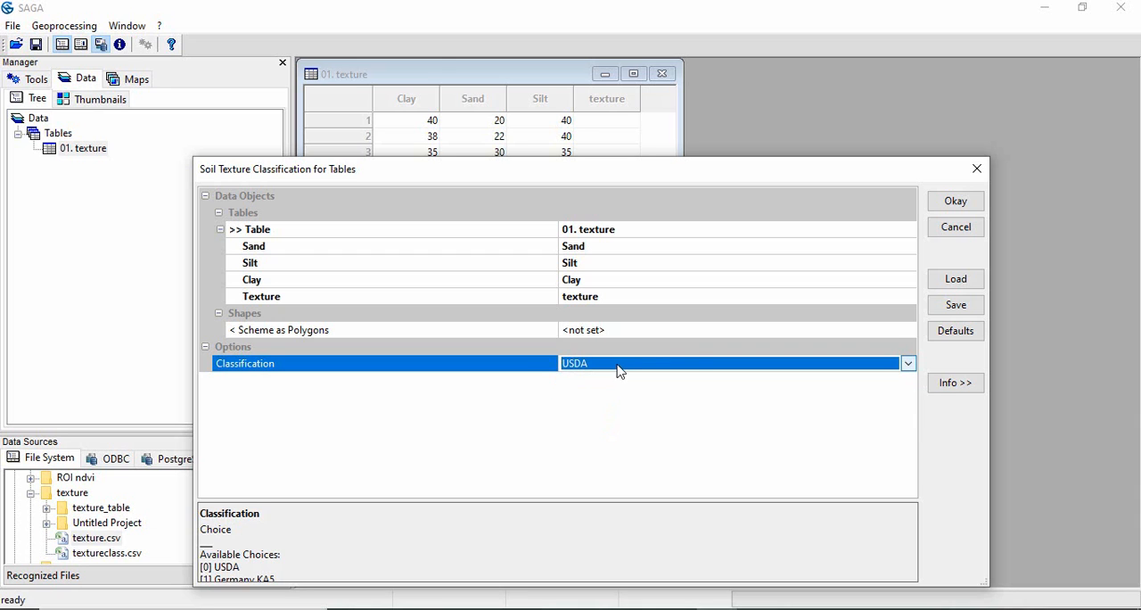
left_click(956, 201)
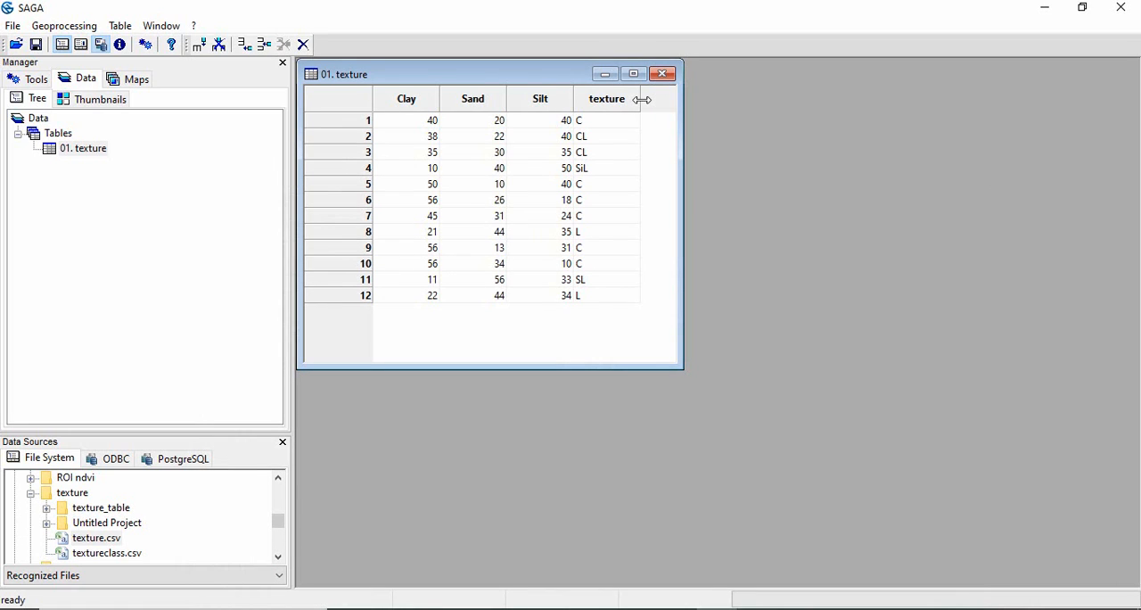
mouse_move(609, 123)
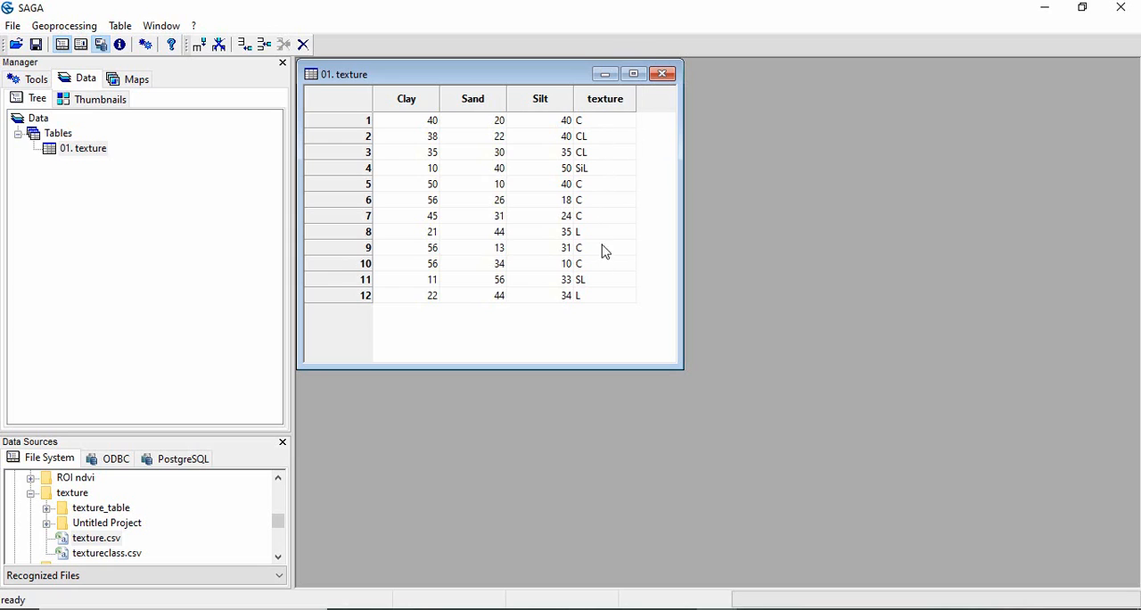
mouse_move(613, 285)
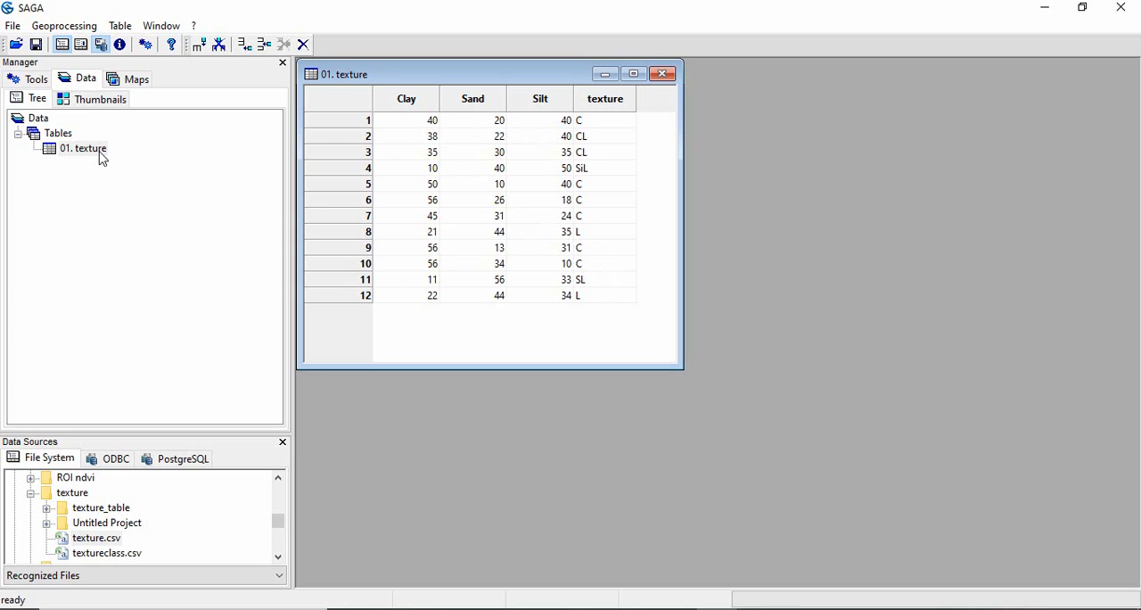
Save the texture table as 'textureclassification' in Comma Separated Values format.
right_click(82, 148)
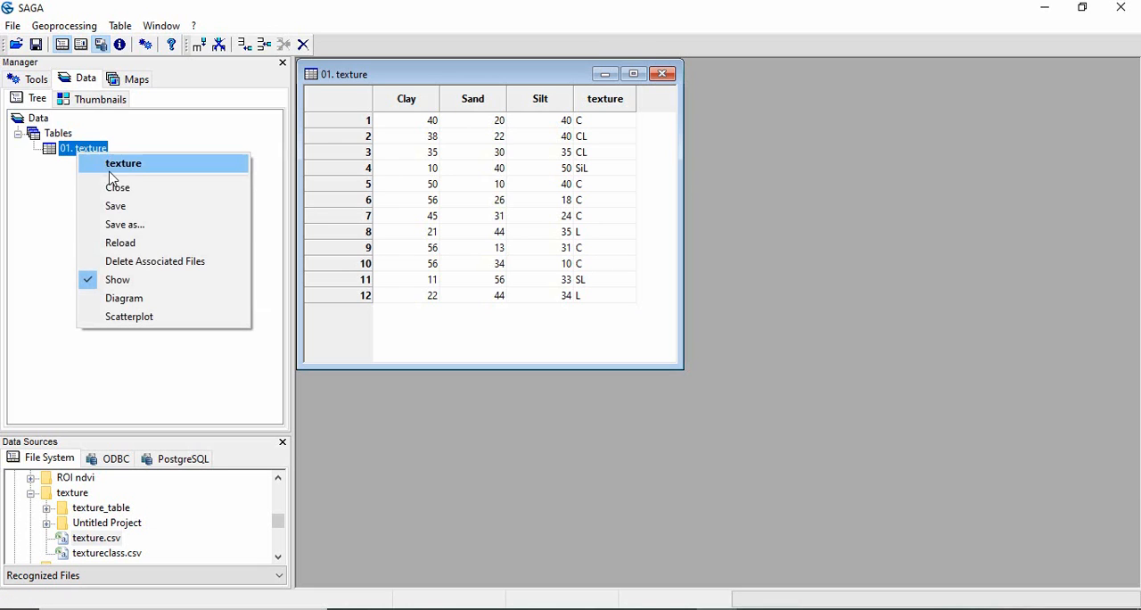
left_click(125, 224)
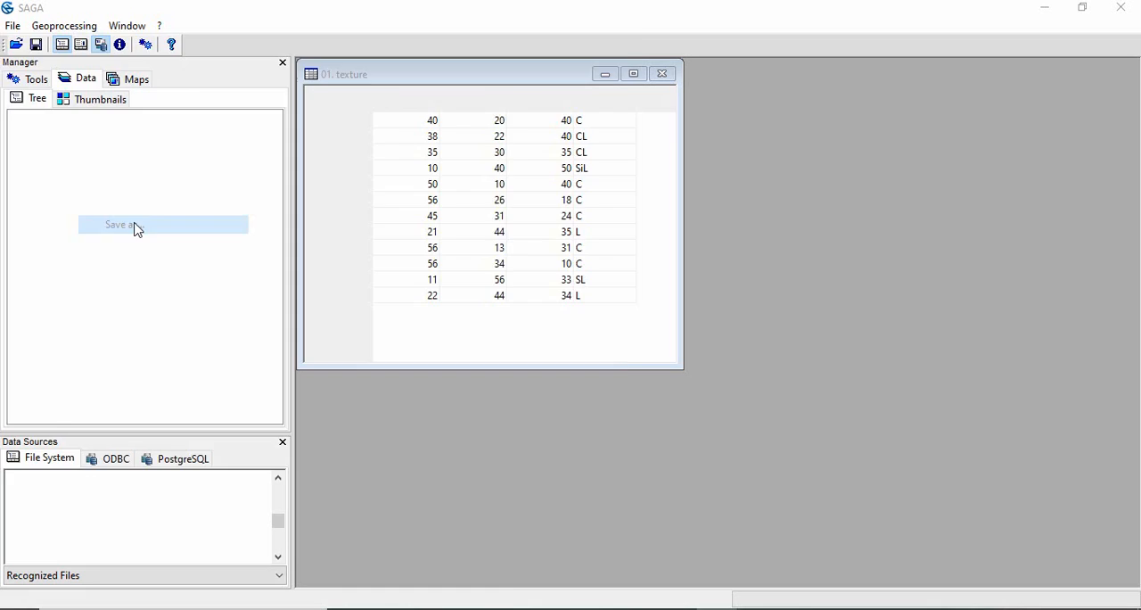
left_click(132, 223)
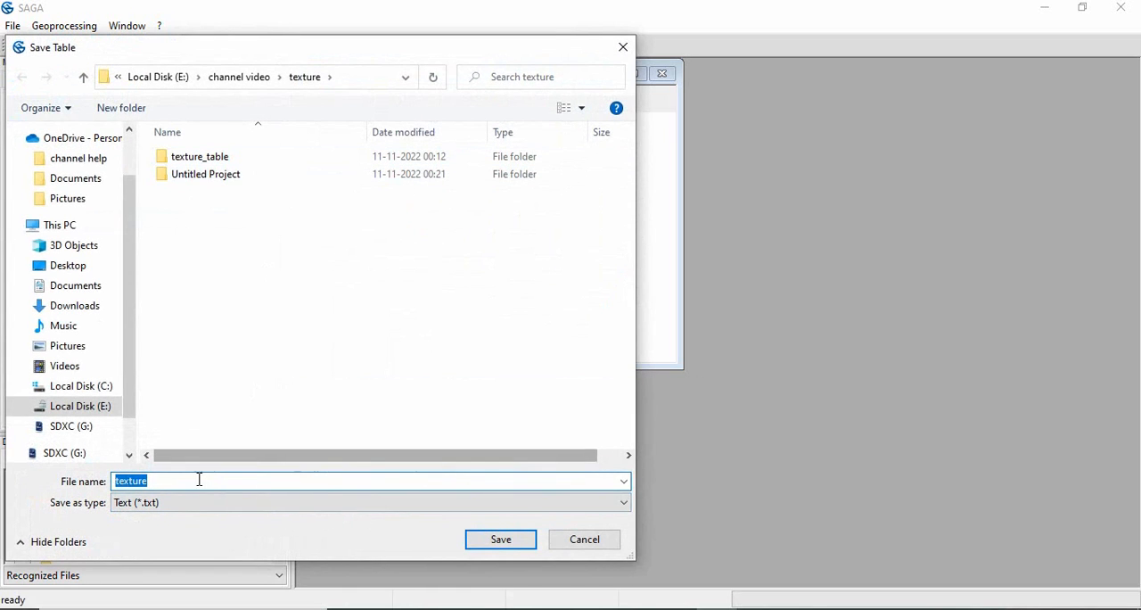
type("textureclass")
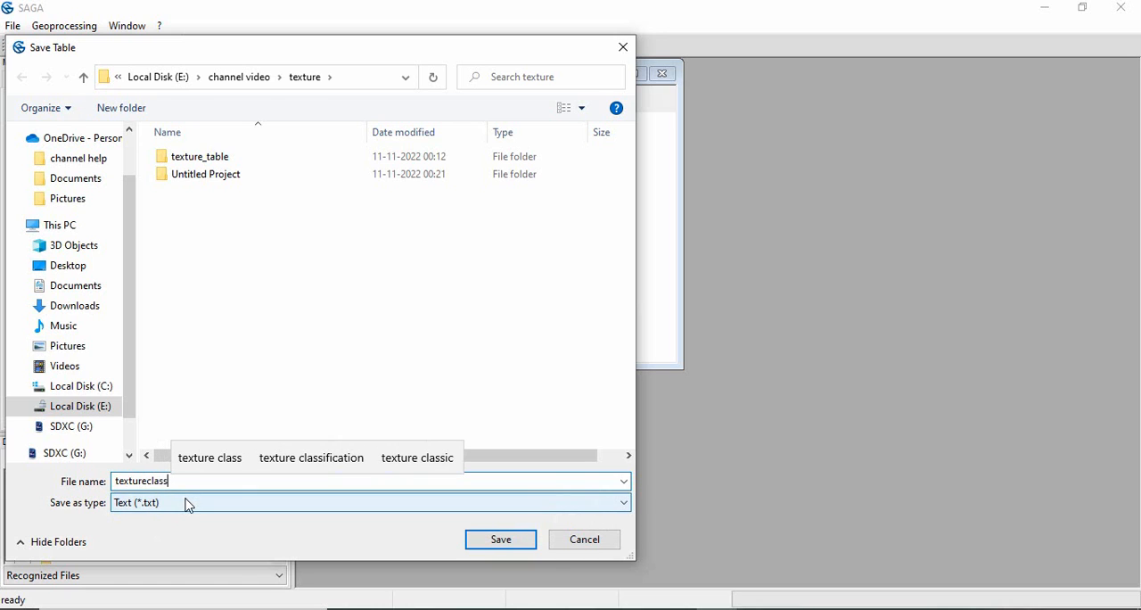
left_click(370, 502)
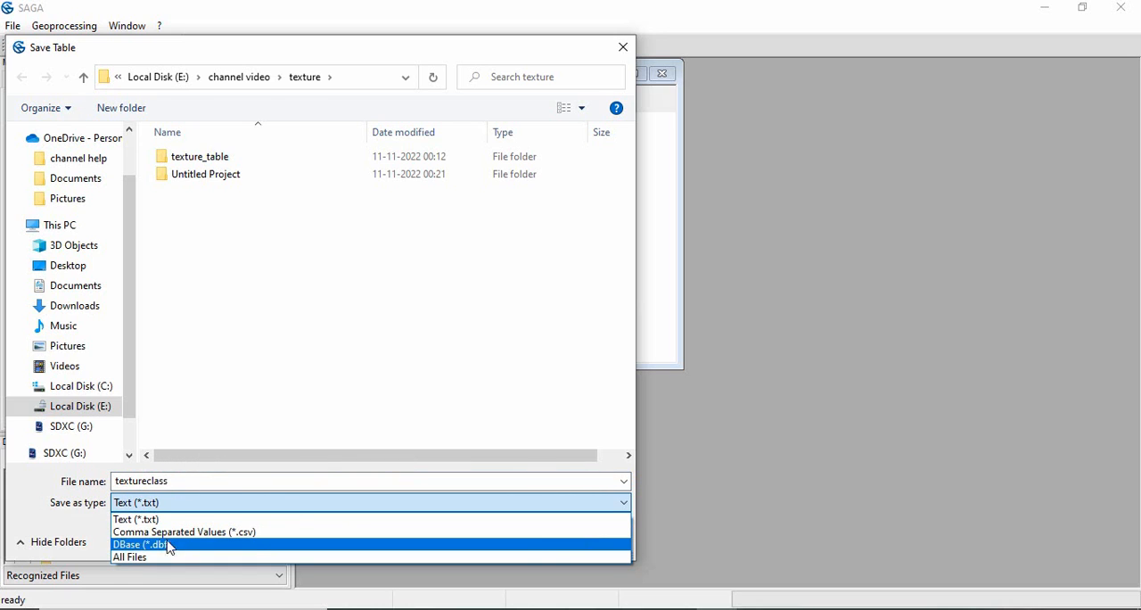
left_click(184, 532)
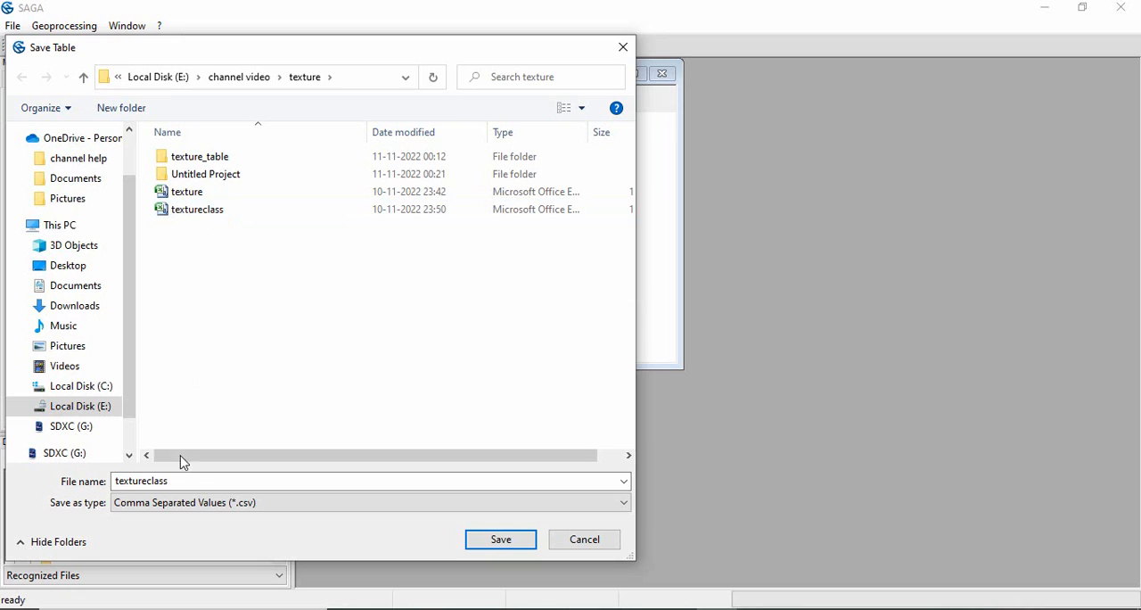
left_click(178, 481)
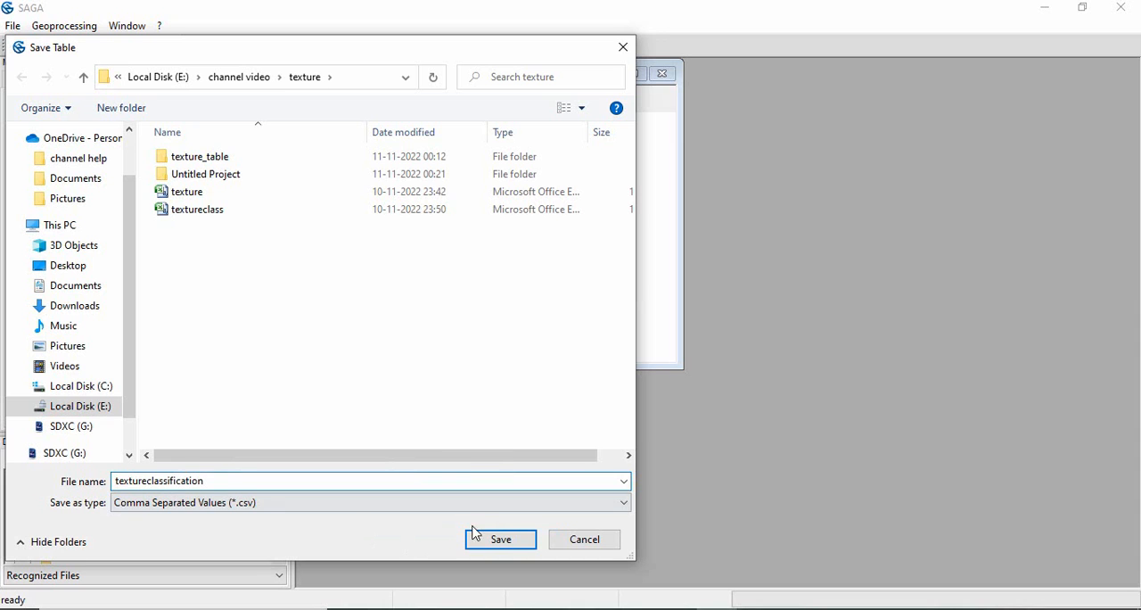
left_click(500, 539)
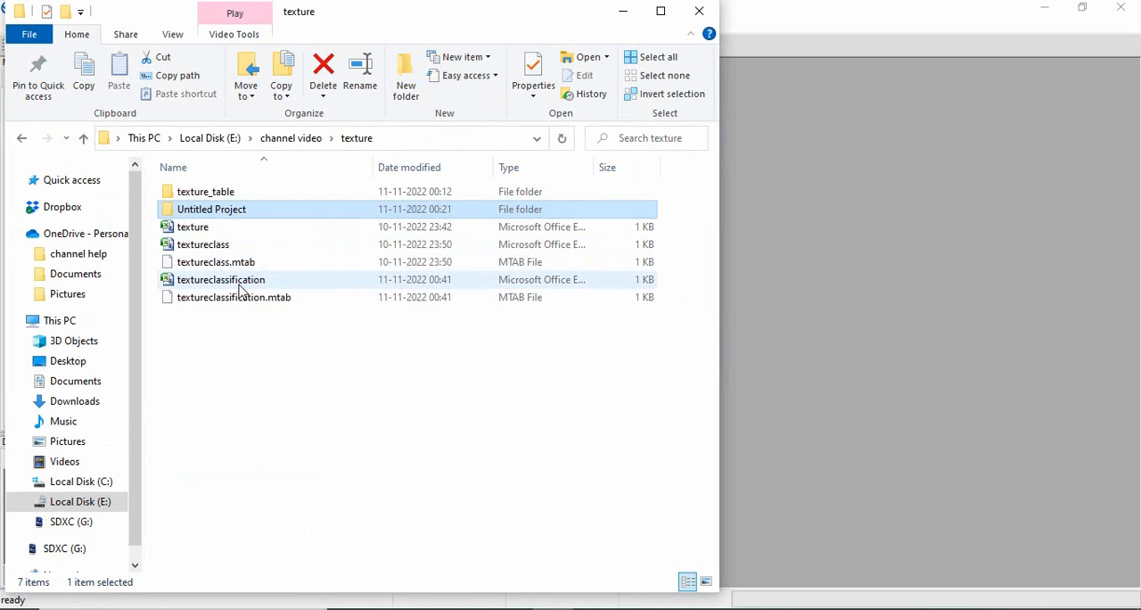
mouse_move(239, 285)
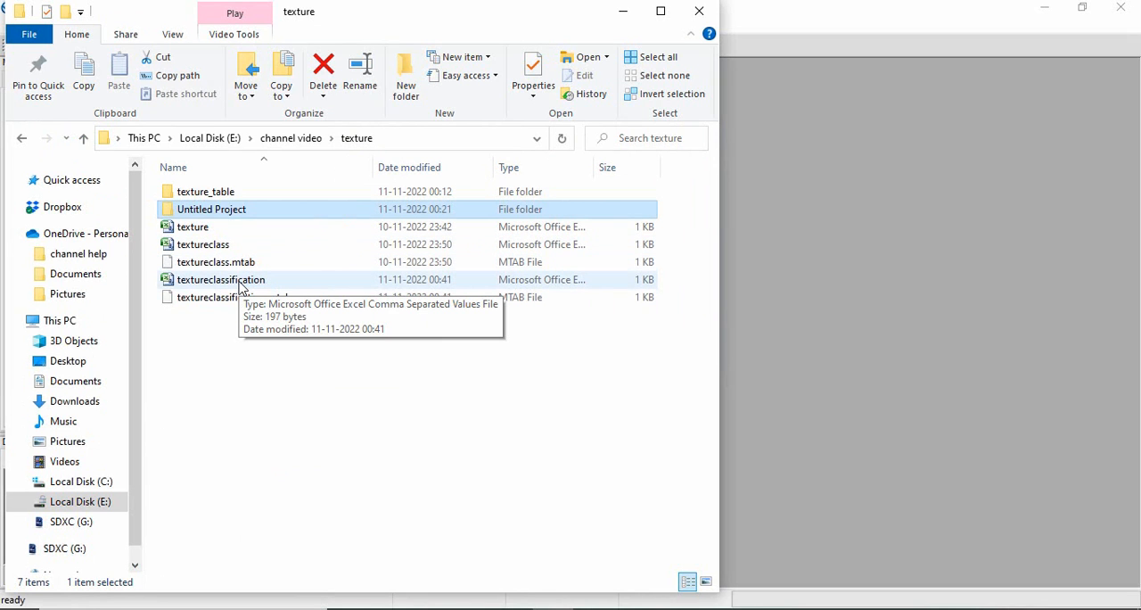
Open textureclassification.csv in Excel and check the texture codes starting at D2.
double_click(221, 279)
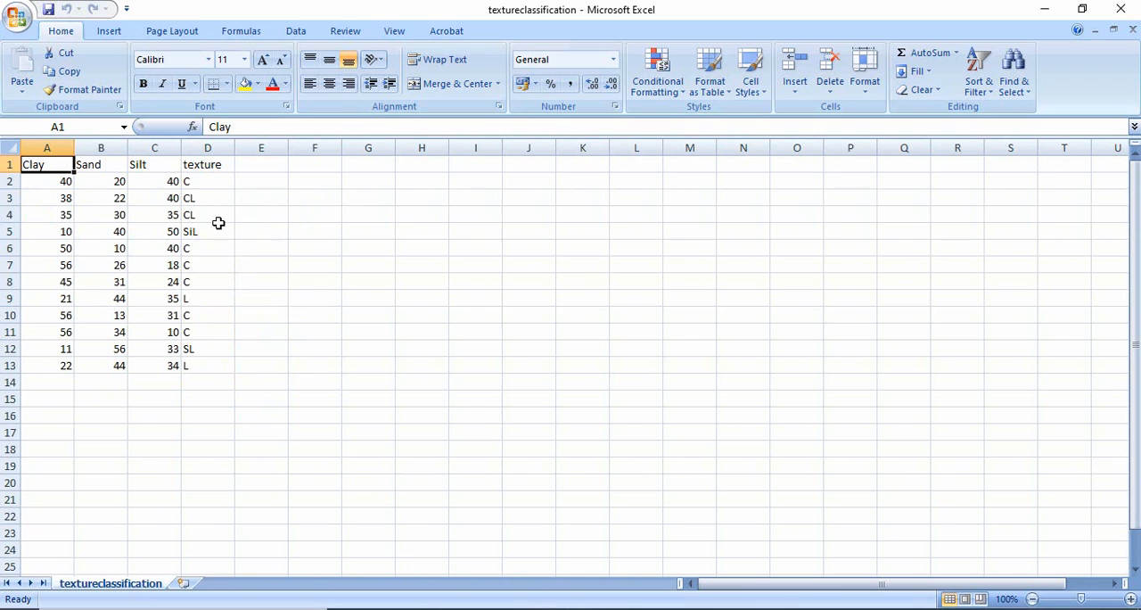
left_click(207, 181)
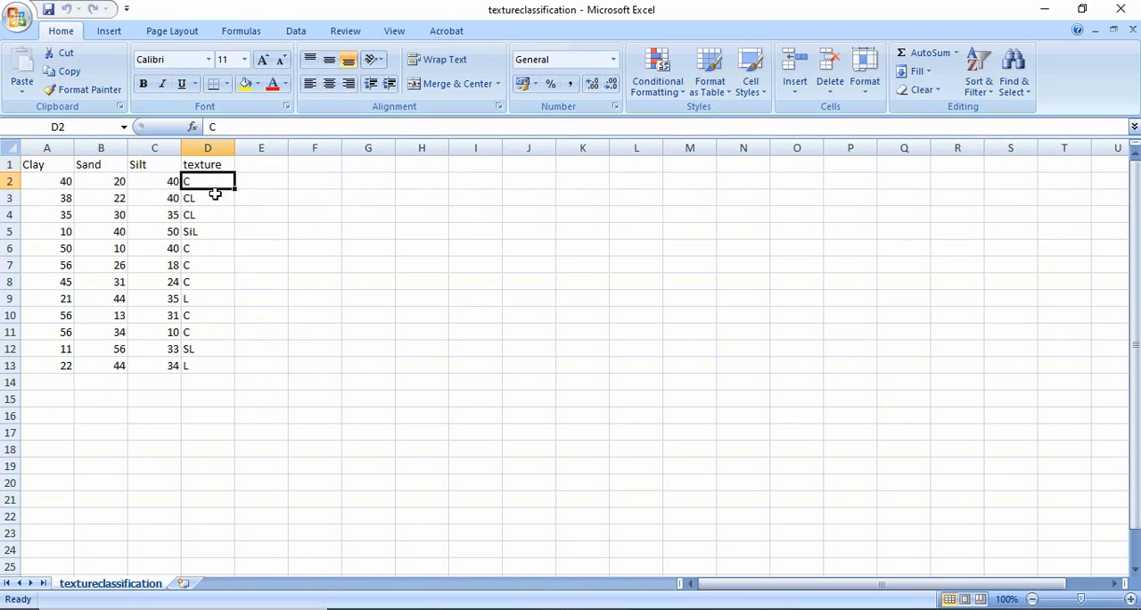
left_click(207, 231)
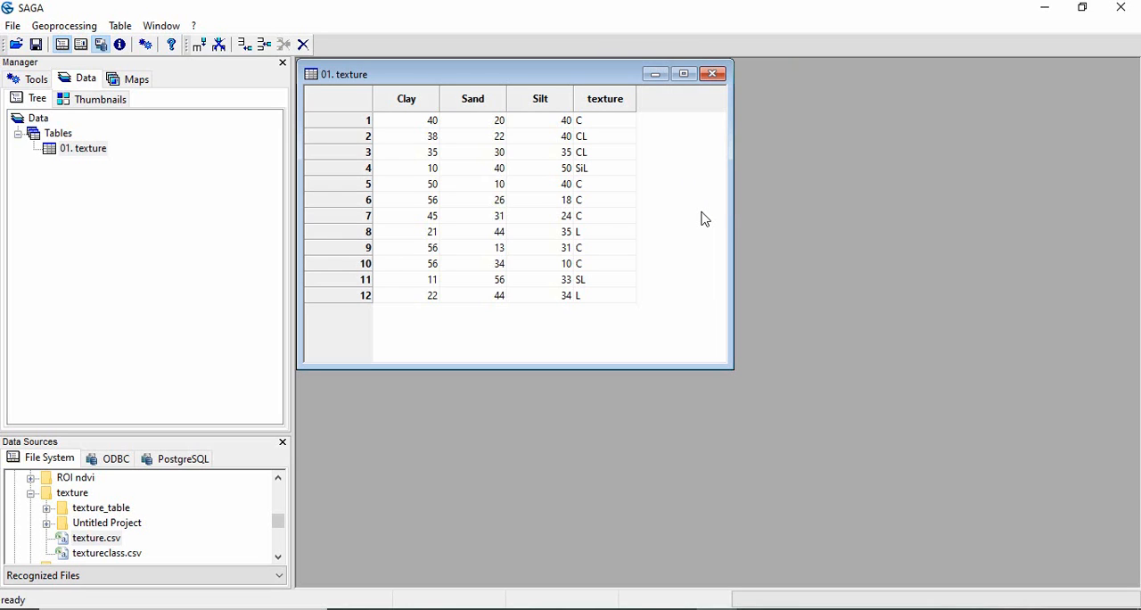
mouse_move(731, 605)
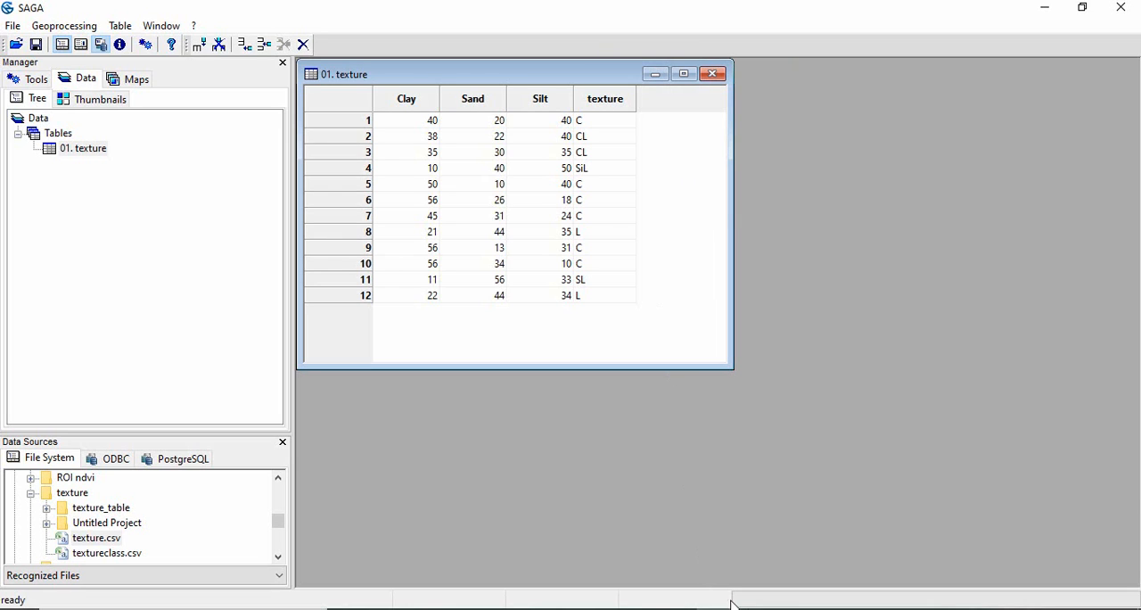